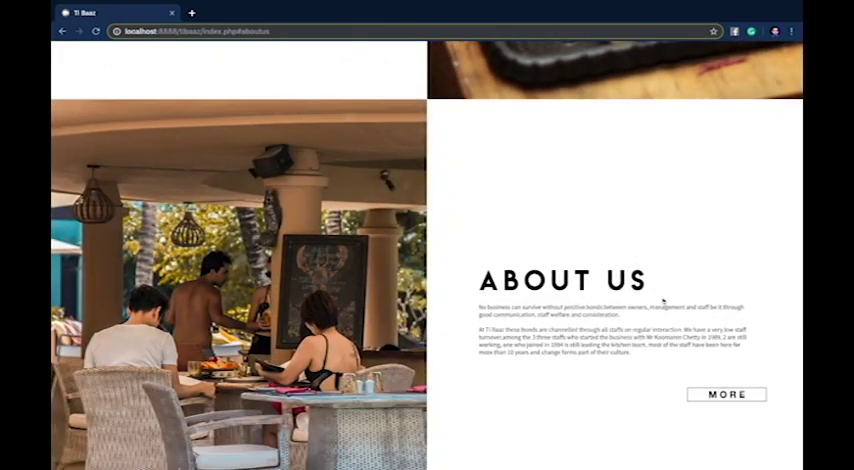
- Scroll down the Ti Baaz home page to the About Us section about the restaurant and staff
scroll("down", 3)
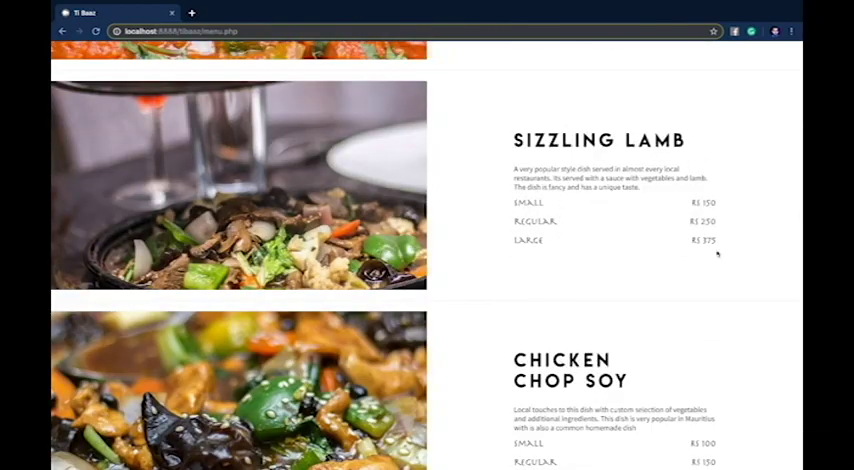
- Go to the MENU page listing dishes like Sizzling Lamb and Chicken Chop Soy
left_click(585, 50)
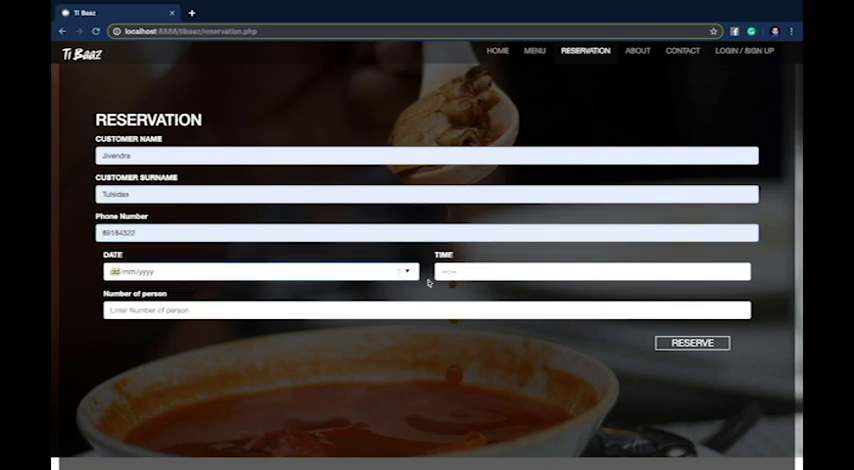